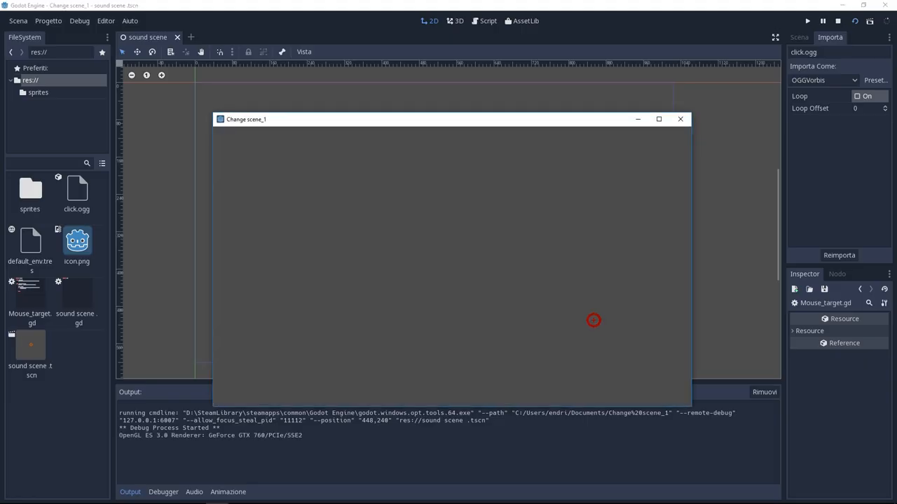
mouse_move(281, 179)
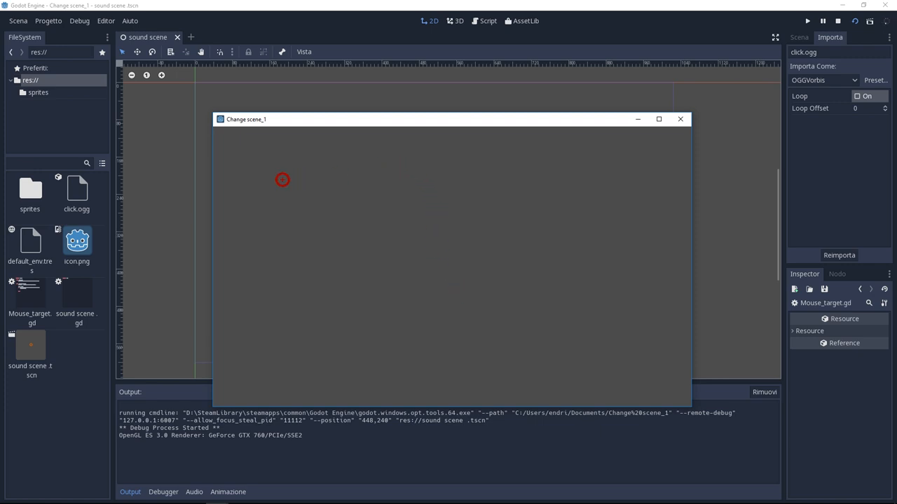
mouse_move(535, 342)
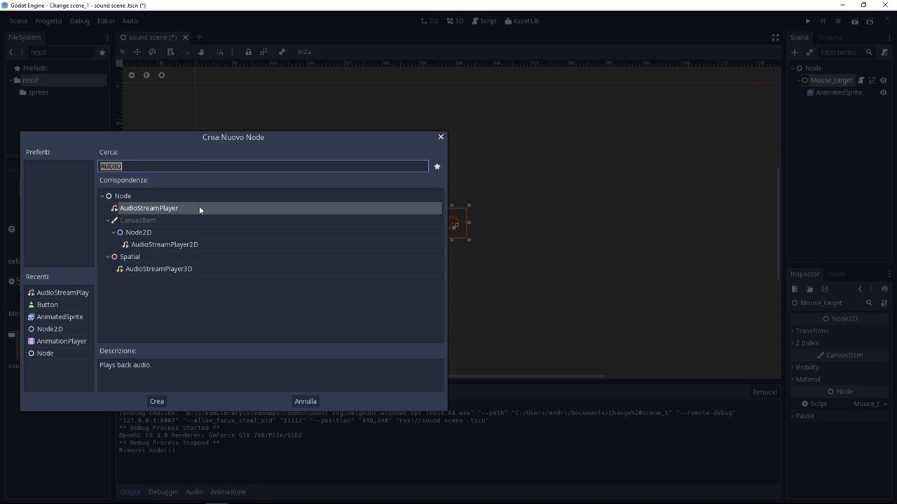
Create an AudioStreamPlayer2D node under Mouse_target
left_click(165, 244)
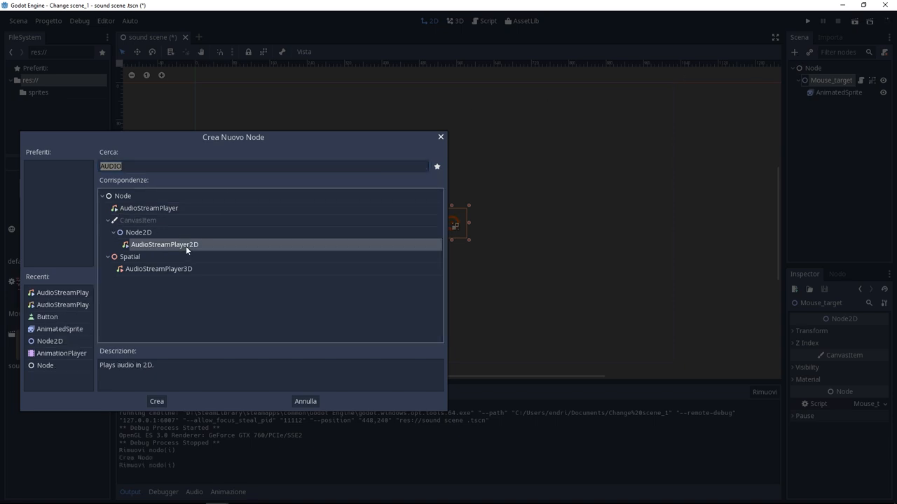
left_click(157, 401)
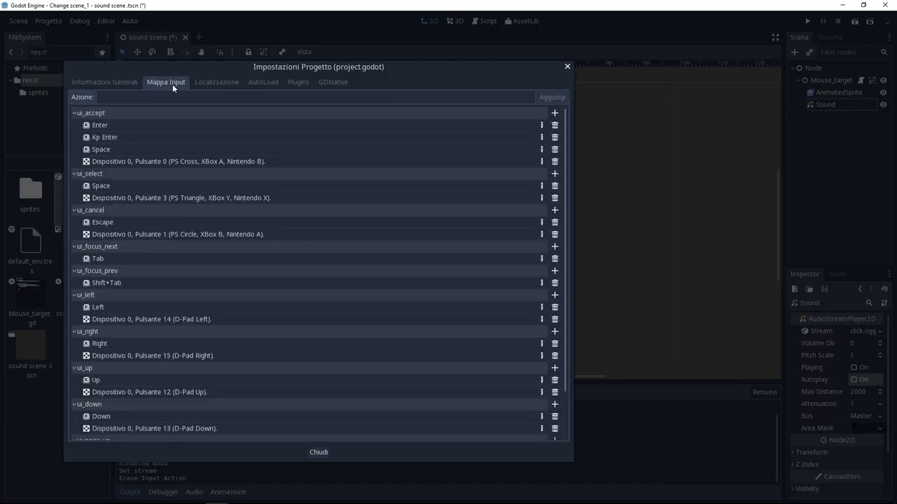
Add a Left_Mouse input action bound to the left mouse button, then close Project Settings
left_click(312, 97)
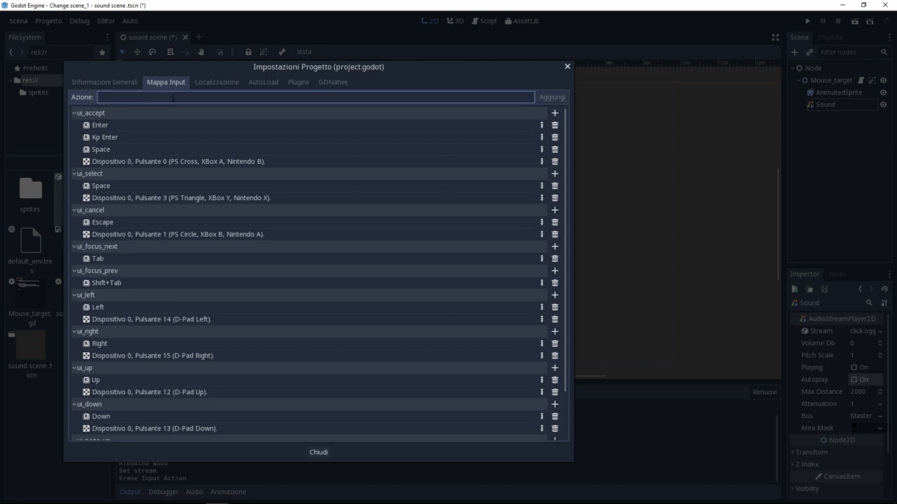
type("Left_Mous")
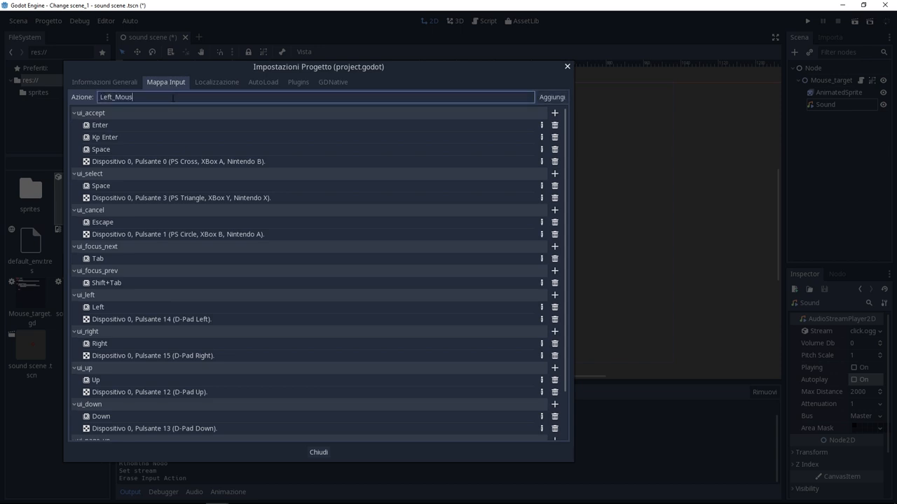
left_click(552, 97)
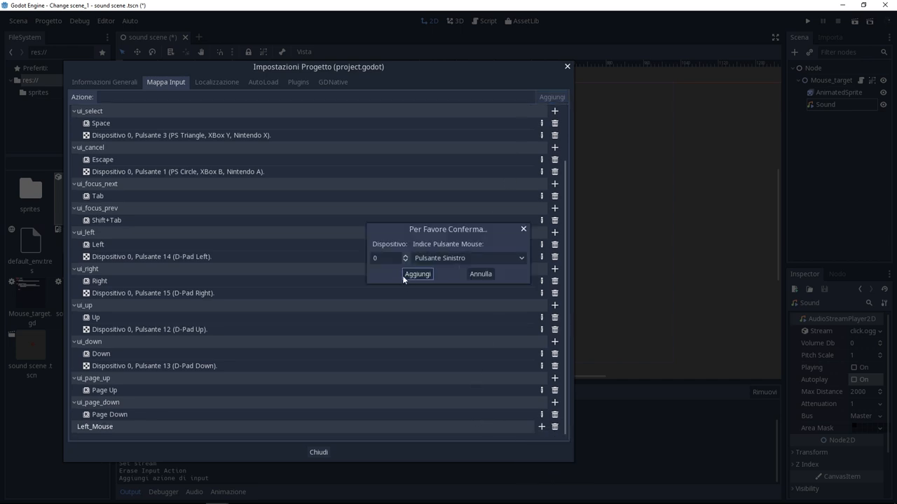
left_click(417, 274)
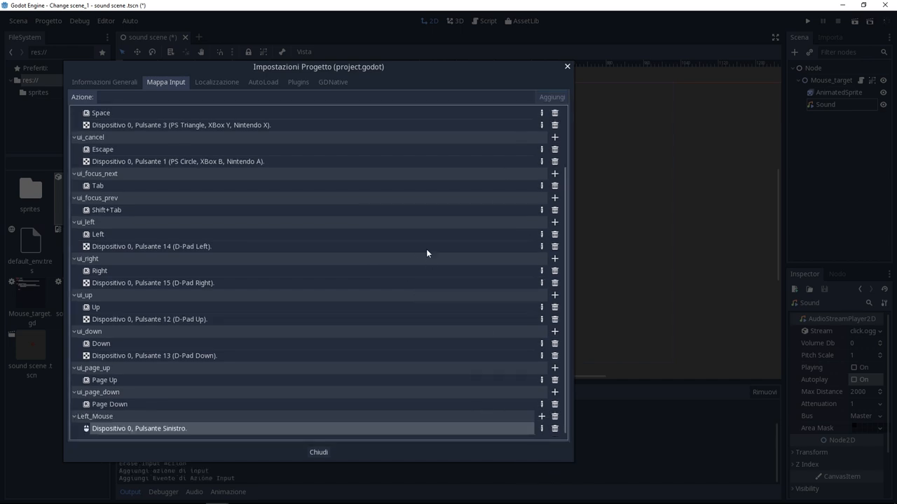
left_click(318, 452)
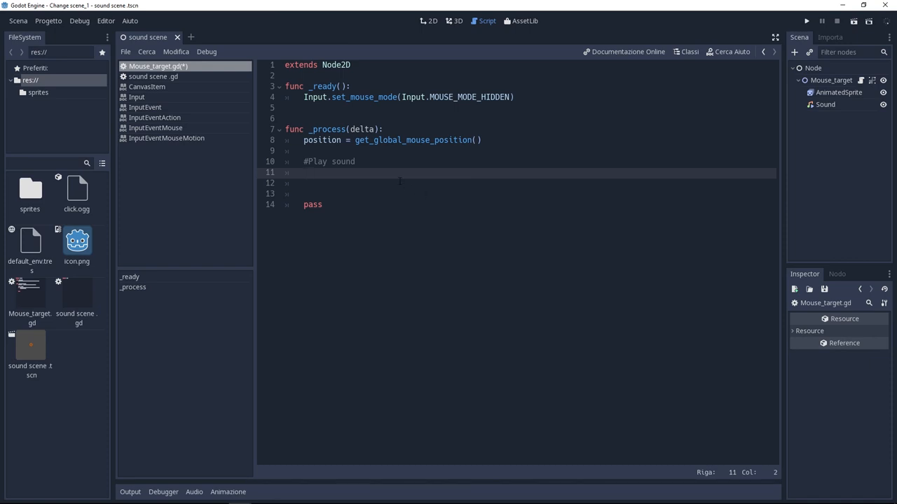
Add 'if Input.is_action_just_pressed("Left_Mouse"): $Sound.play()' to Mouse_target.gd and run the scene
left_click(303, 173)
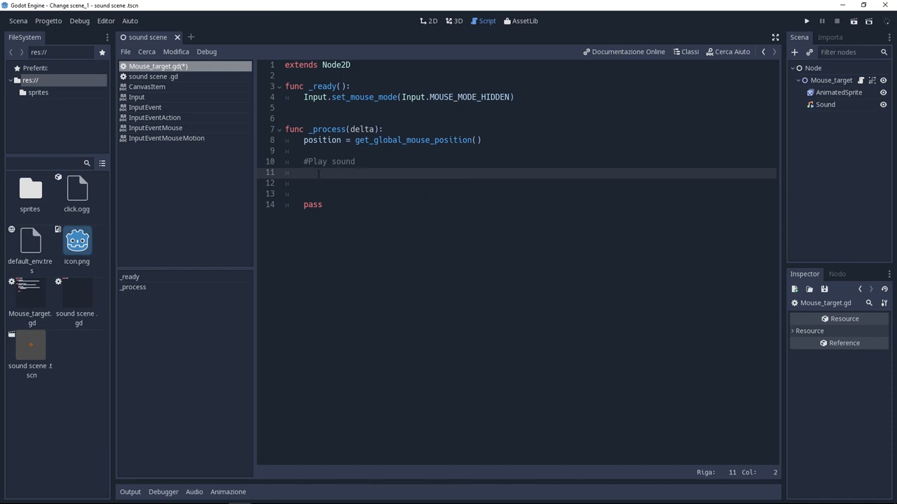
type("if")
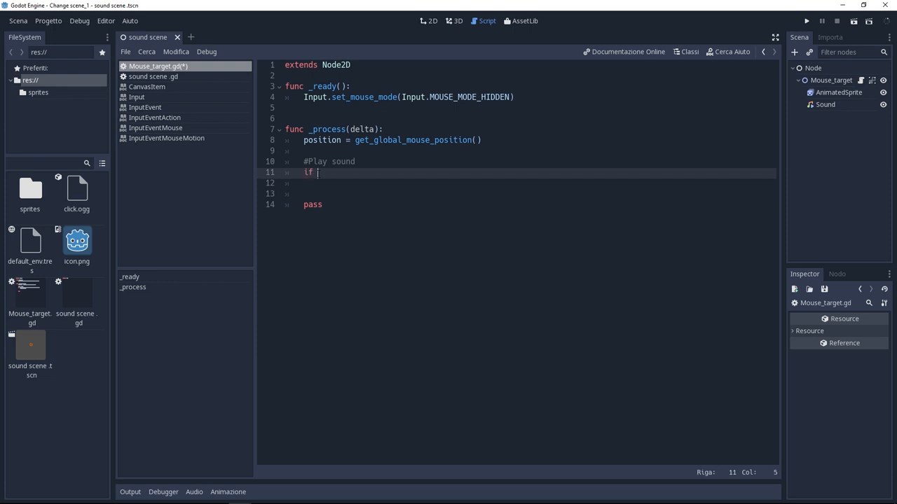
type("Input")
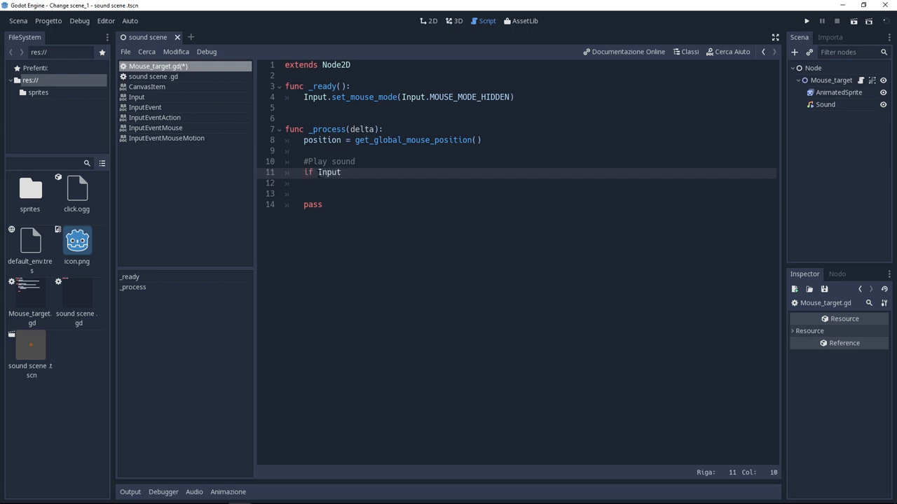
type(".is_action_just_pressed(\"Left_Mouse\"):")
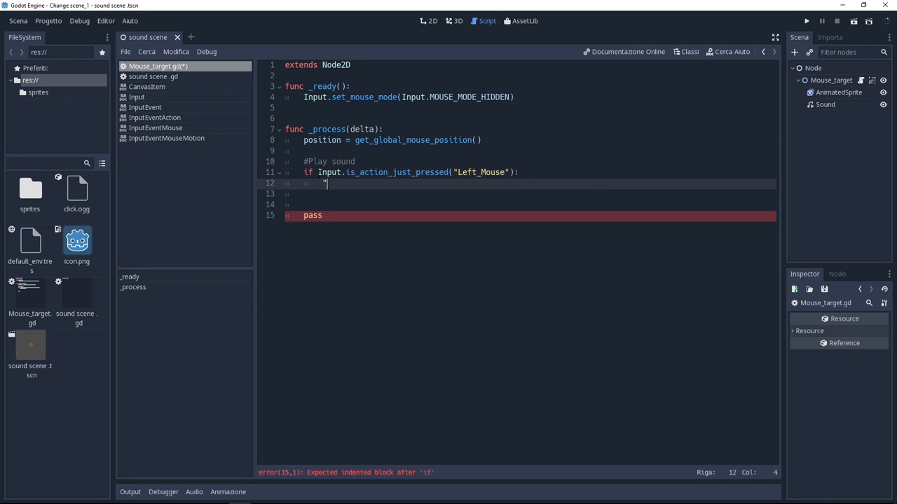
type("$")
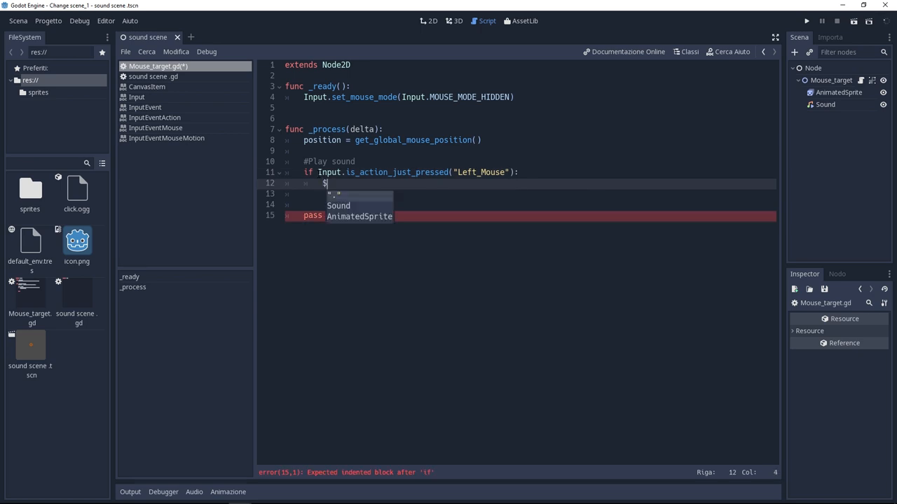
type("Sound.play(")
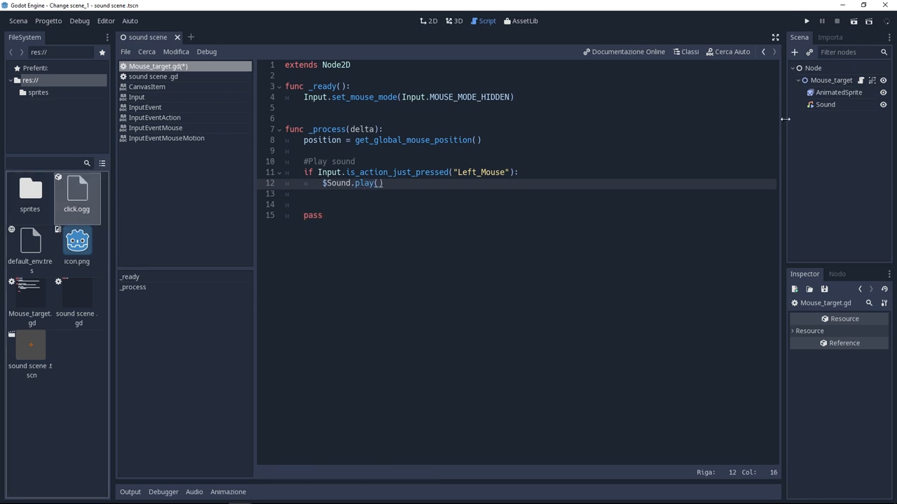
left_click(805, 21)
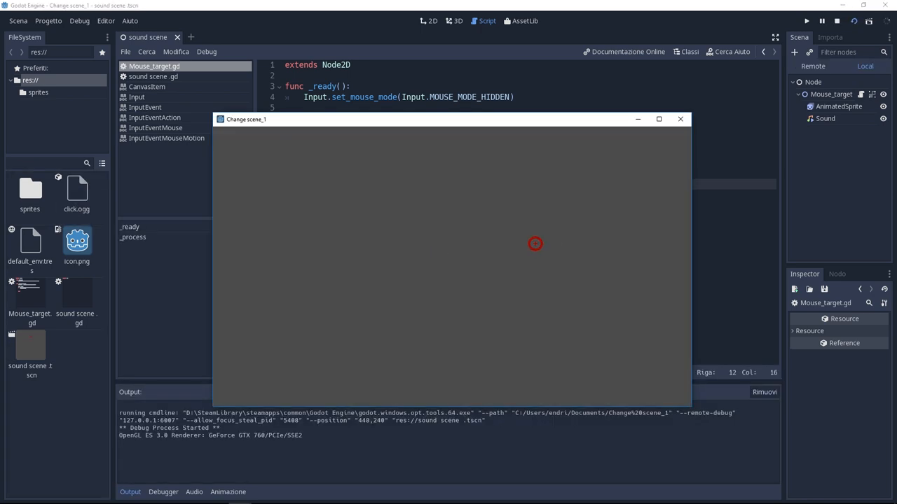
mouse_move(462, 174)
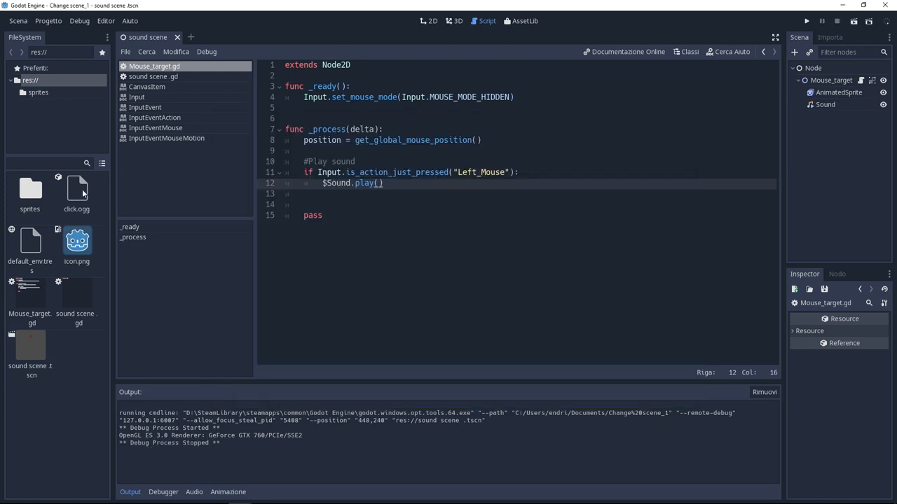
Show click.ogg's settings in the Import tab, then run the scene again
left_click(76, 190)
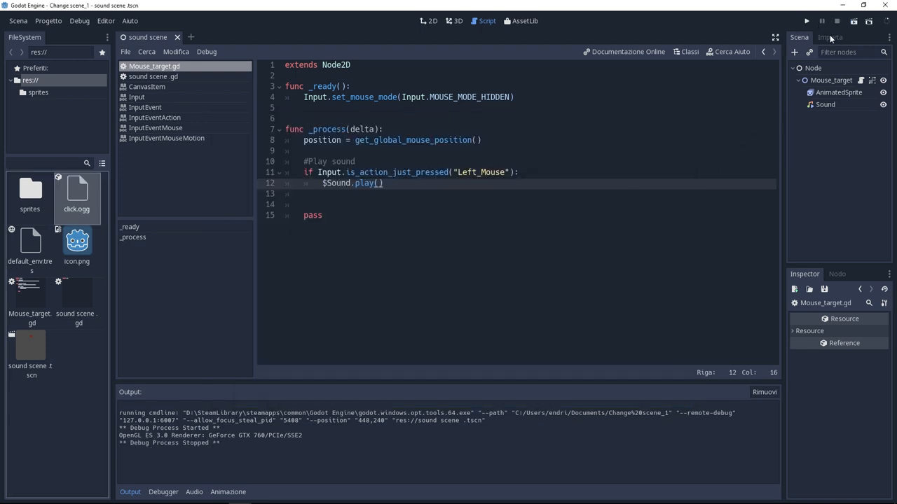
left_click(830, 38)
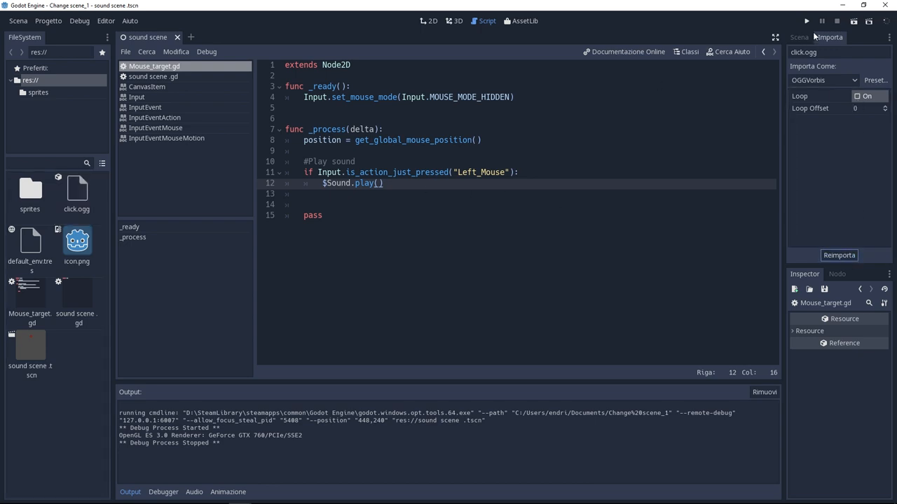
left_click(805, 21)
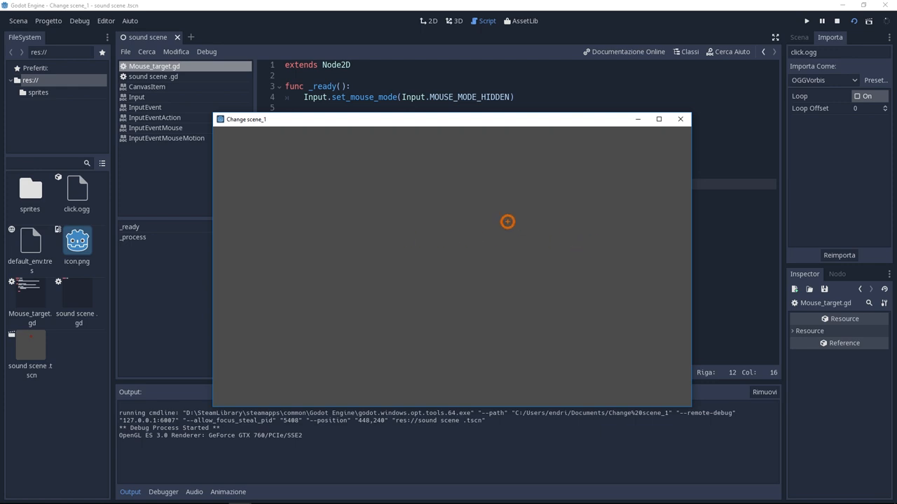